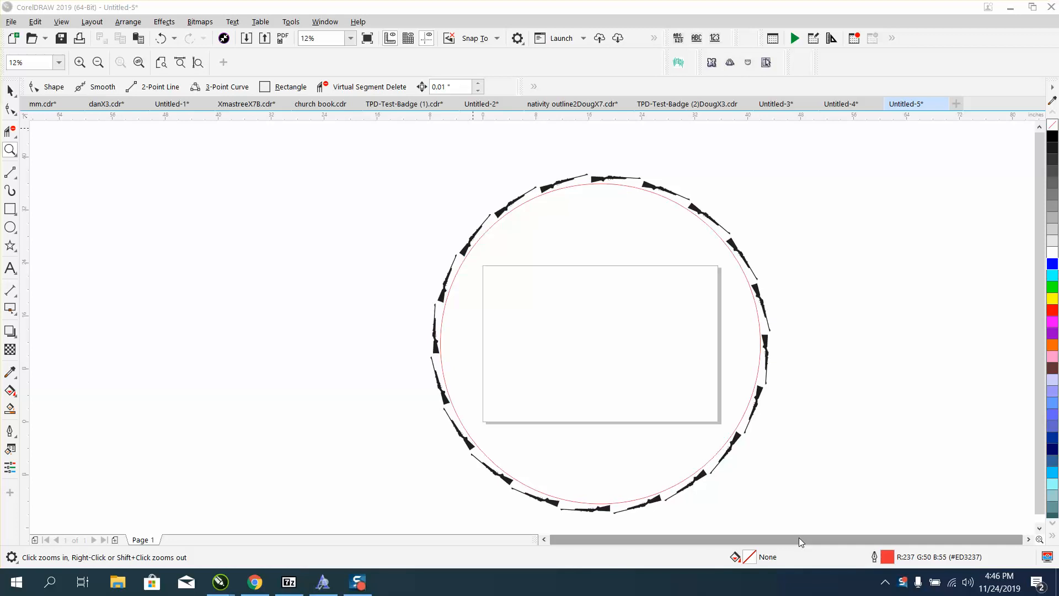
mouse_move(794, 279)
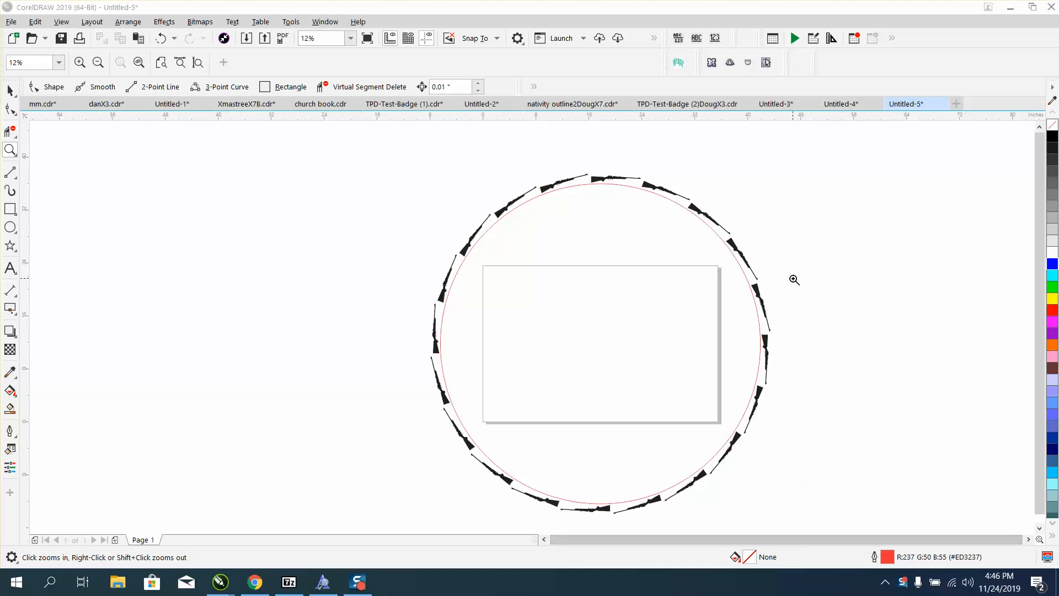
mouse_move(660, 195)
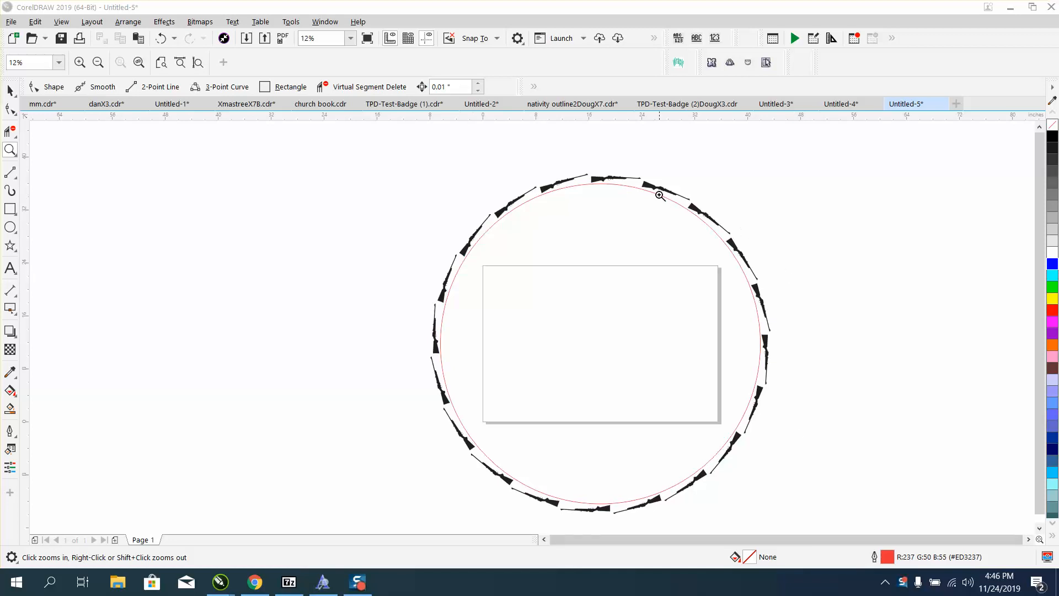
mouse_move(519, 152)
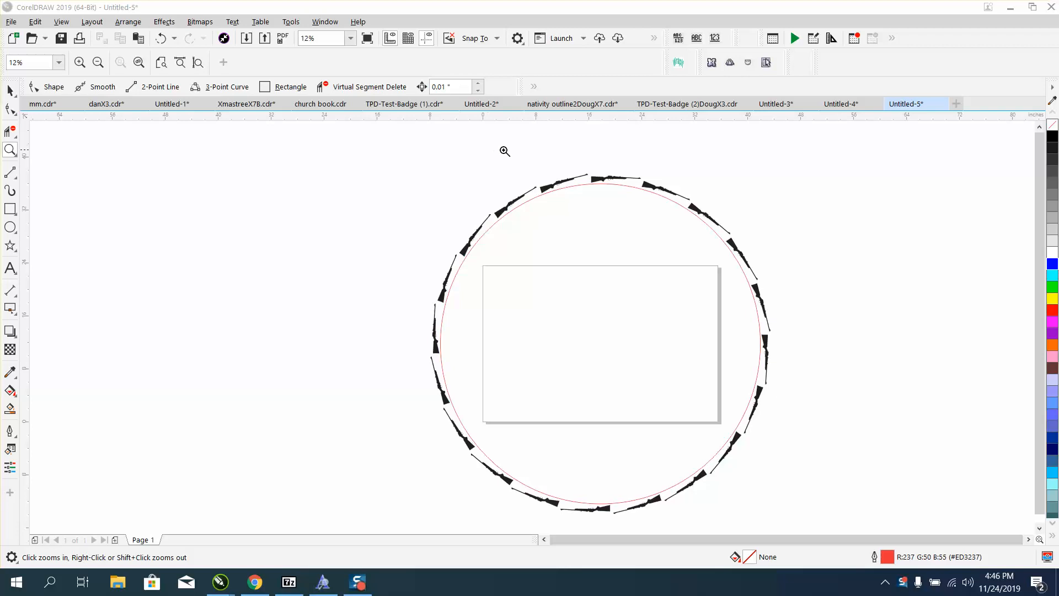
mouse_move(108, 217)
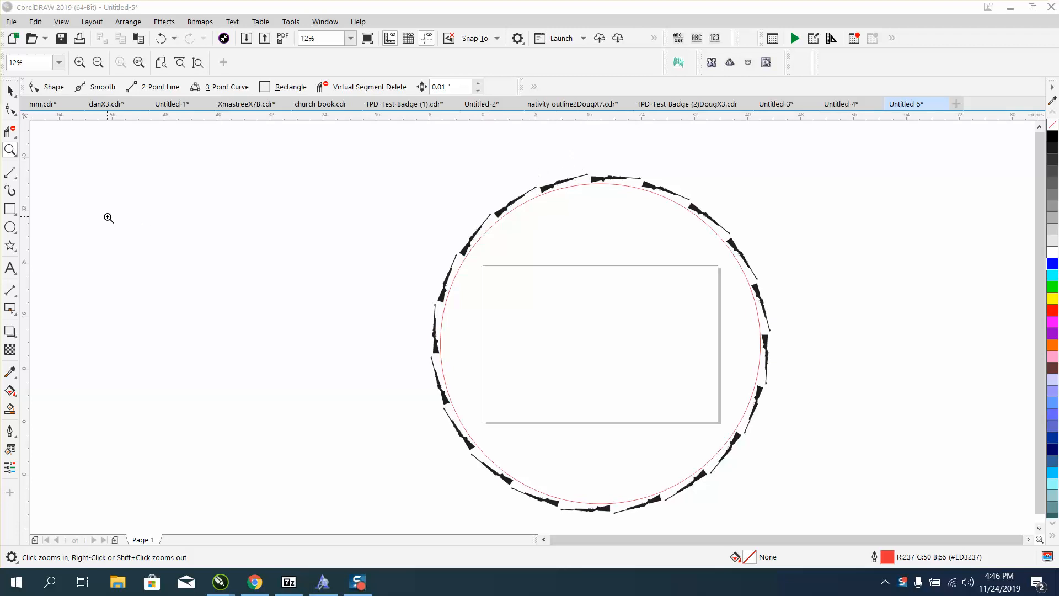
Zoom out to the whole circle, then magnify the rifle characters along its top arc
left_click_drag(530, 166, 706, 225)
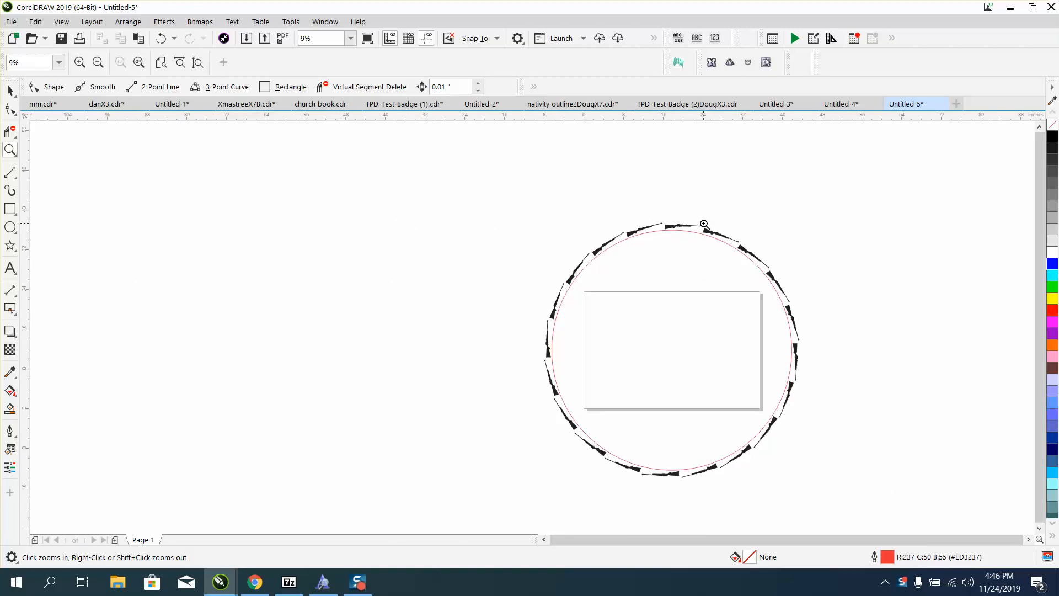
left_click_drag(703, 224, 762, 266)
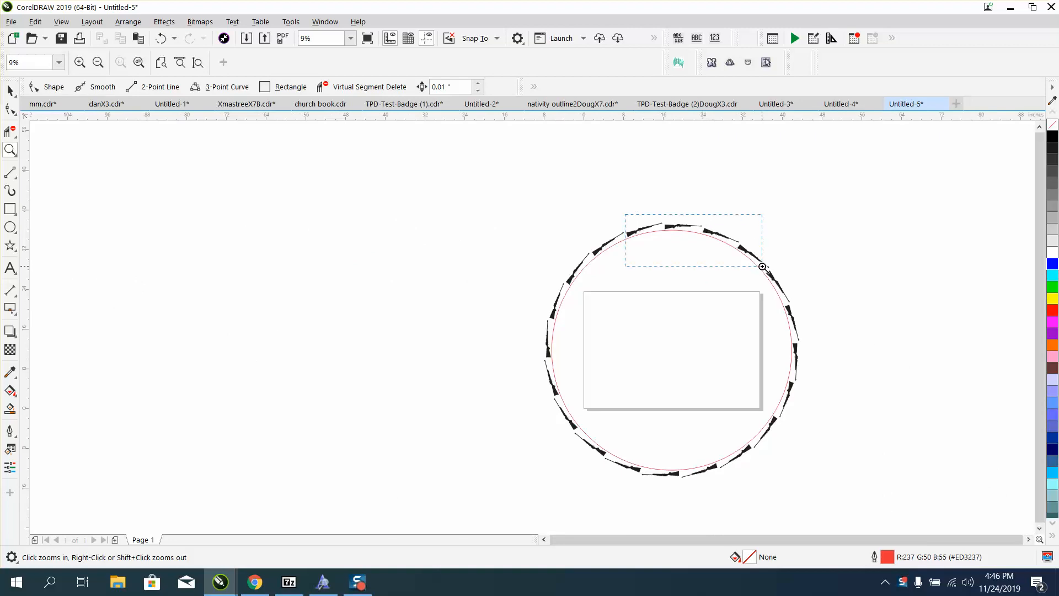
left_click(762, 265)
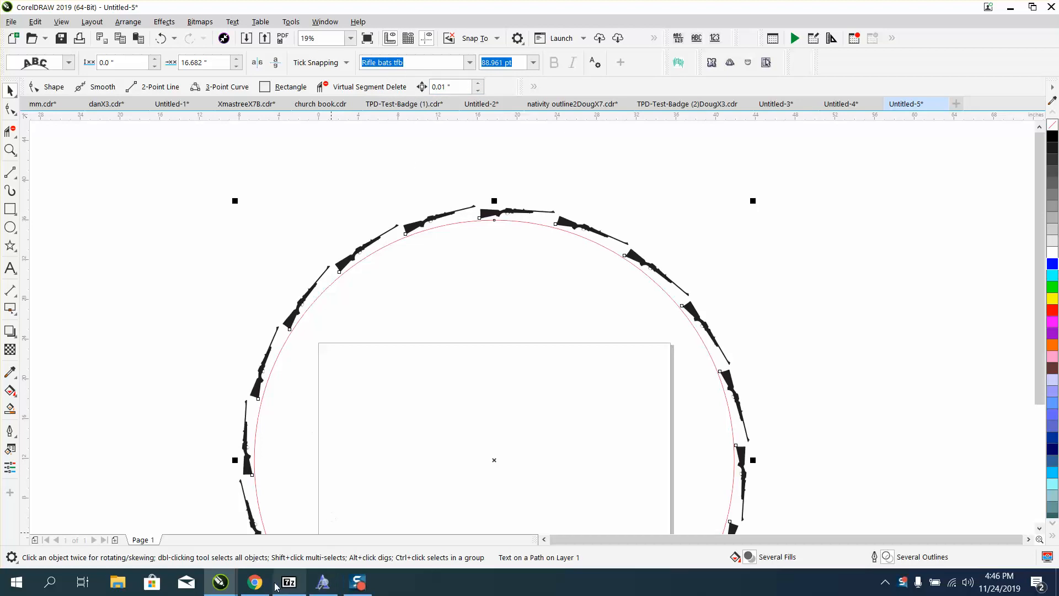
Switch to Chrome and view dafont.com's search results for 'rifle' fonts
left_click(254, 581)
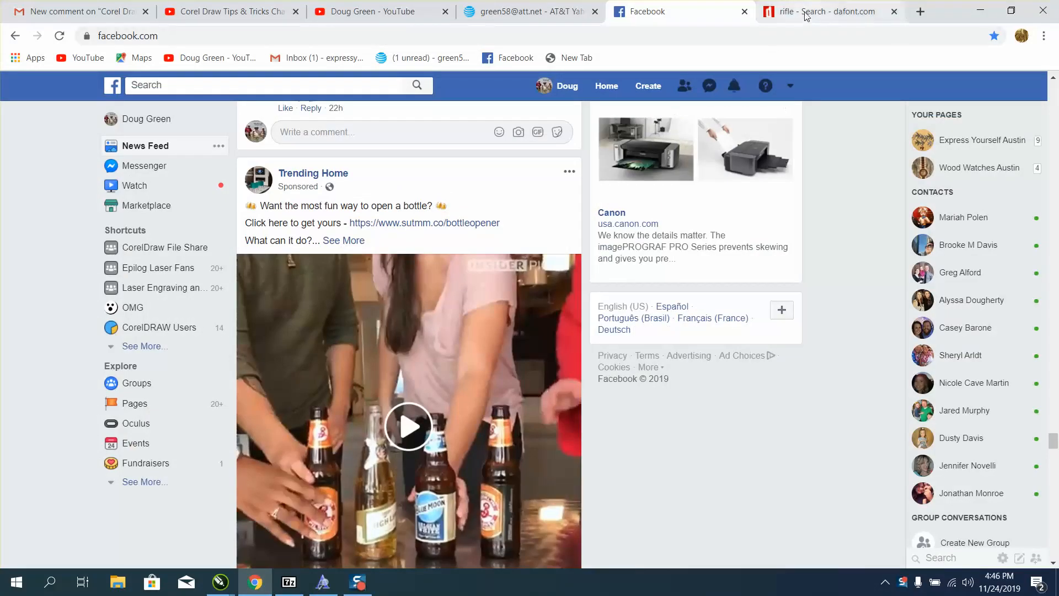
left_click(829, 11)
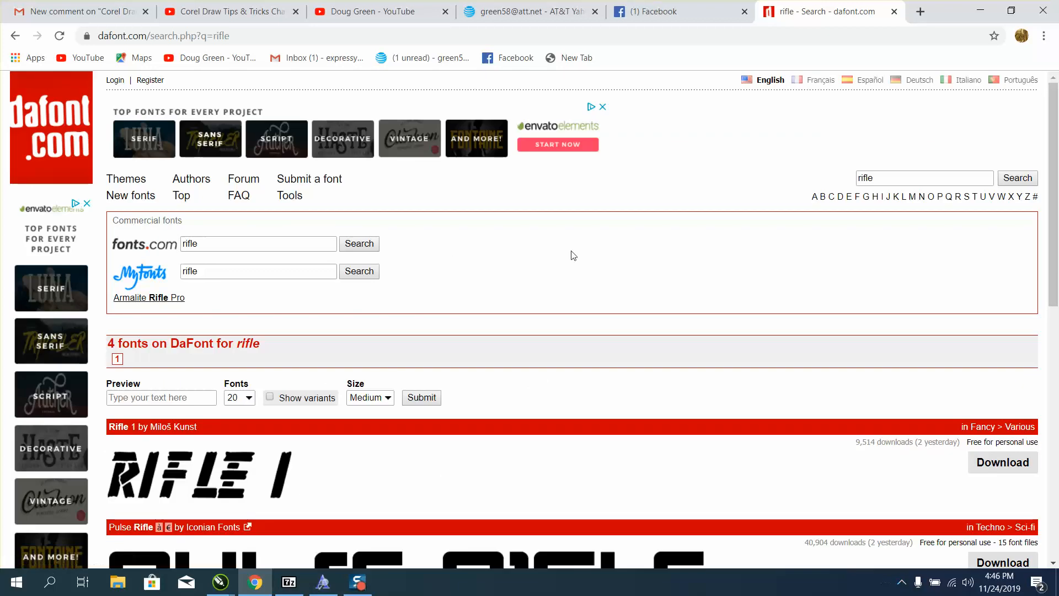
scroll("down", 3)
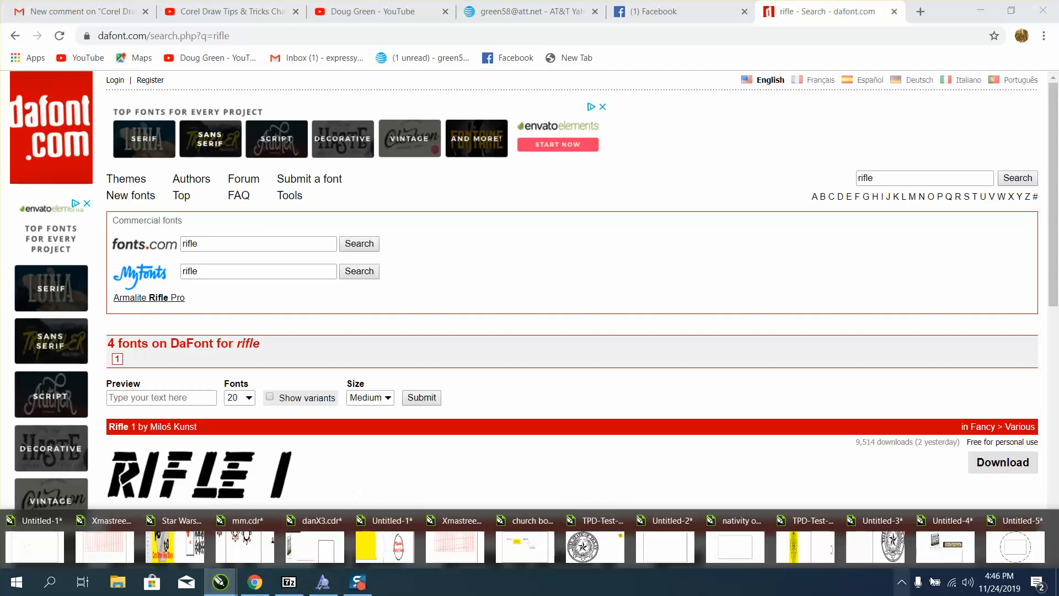
Return to the Untitled-5 drawing in CorelDRAW and select within the canvas
left_click(218, 581)
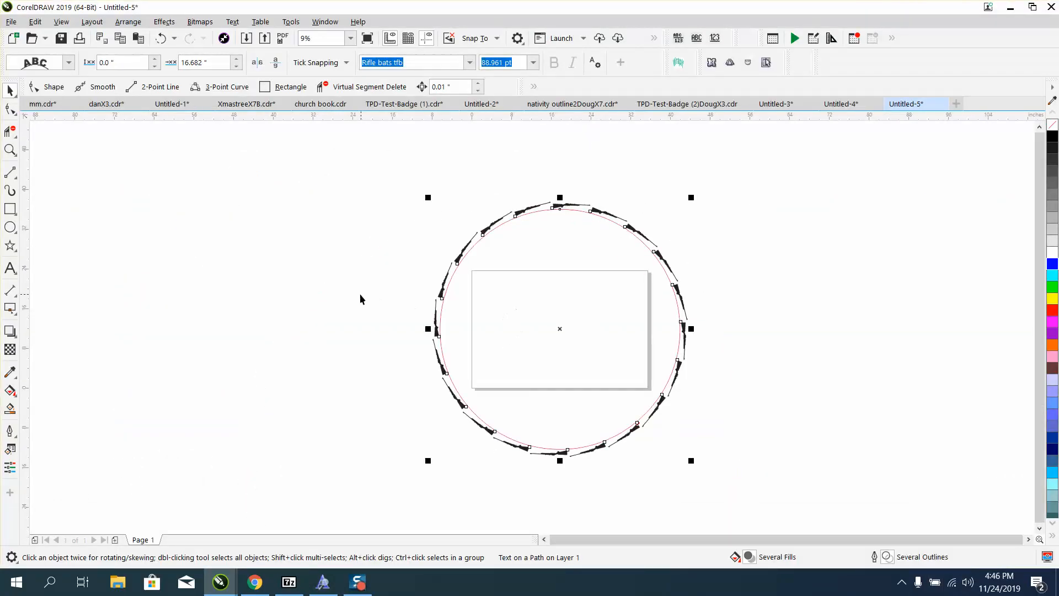
mouse_move(441, 193)
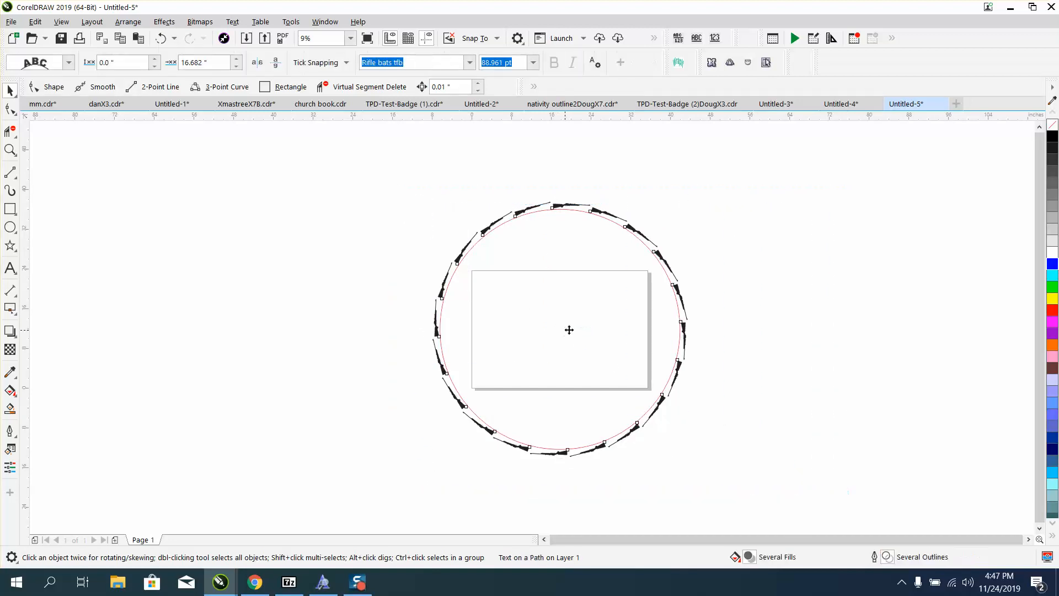
left_click(569, 330)
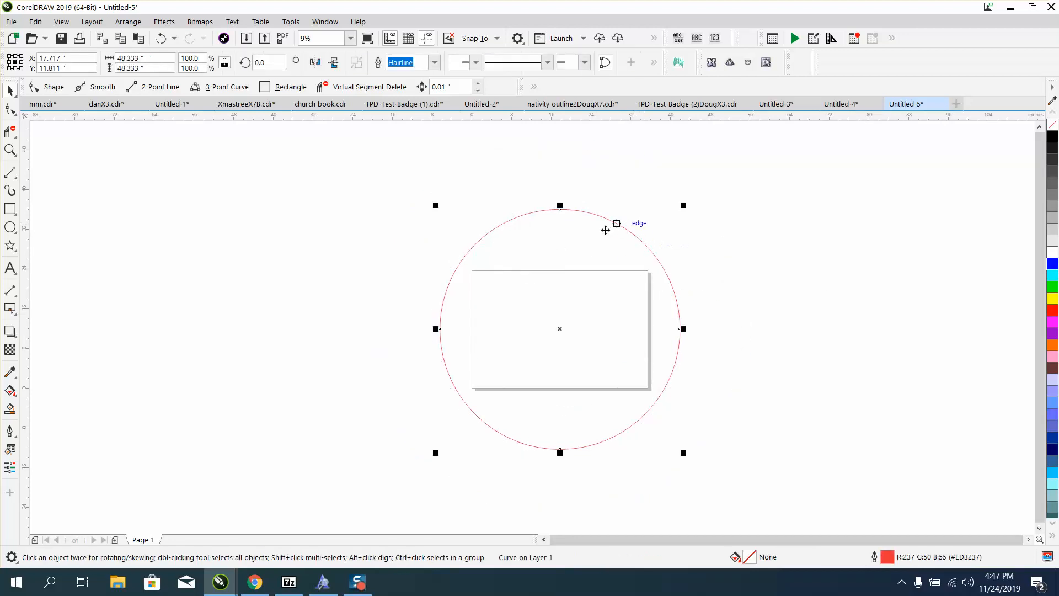
mouse_move(356, 259)
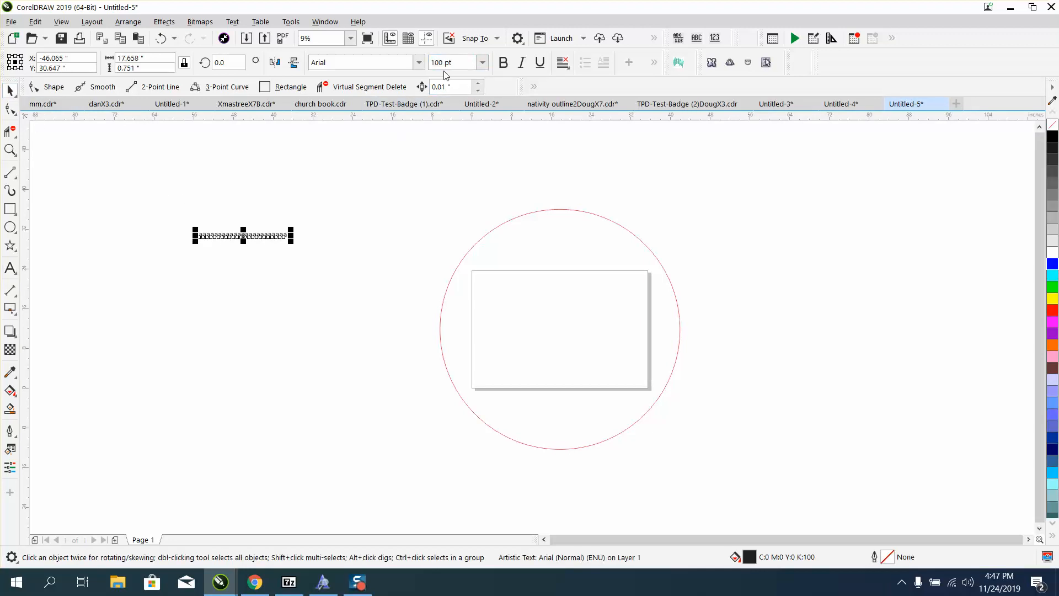
Raise the point size of the new row of Rifle bats characters
left_click(418, 61)
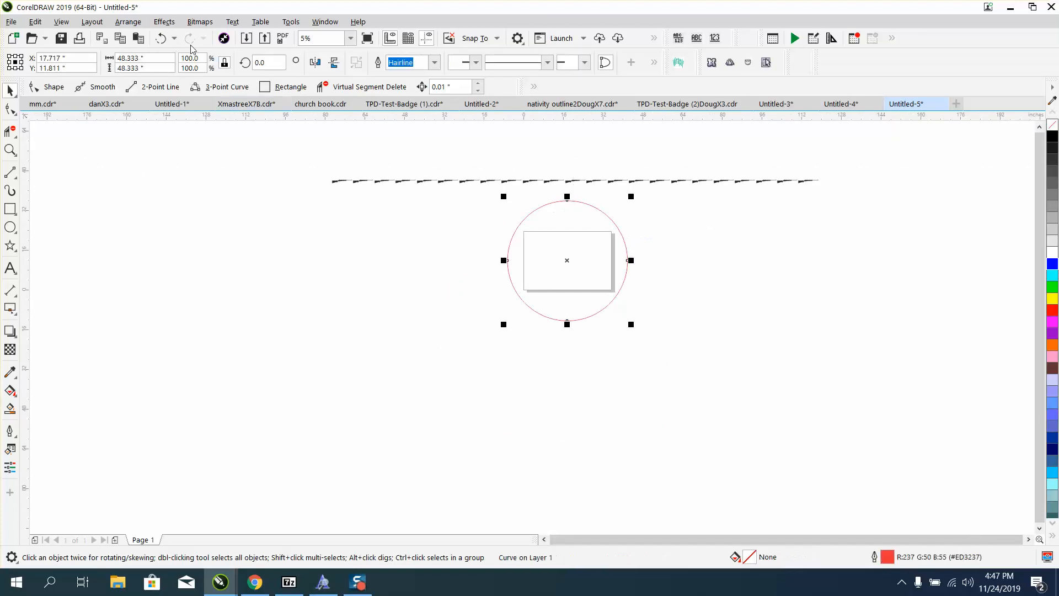
Keep one circle around the rectangle, deleting the spare and sizing it 62.222 in
left_click(128, 21)
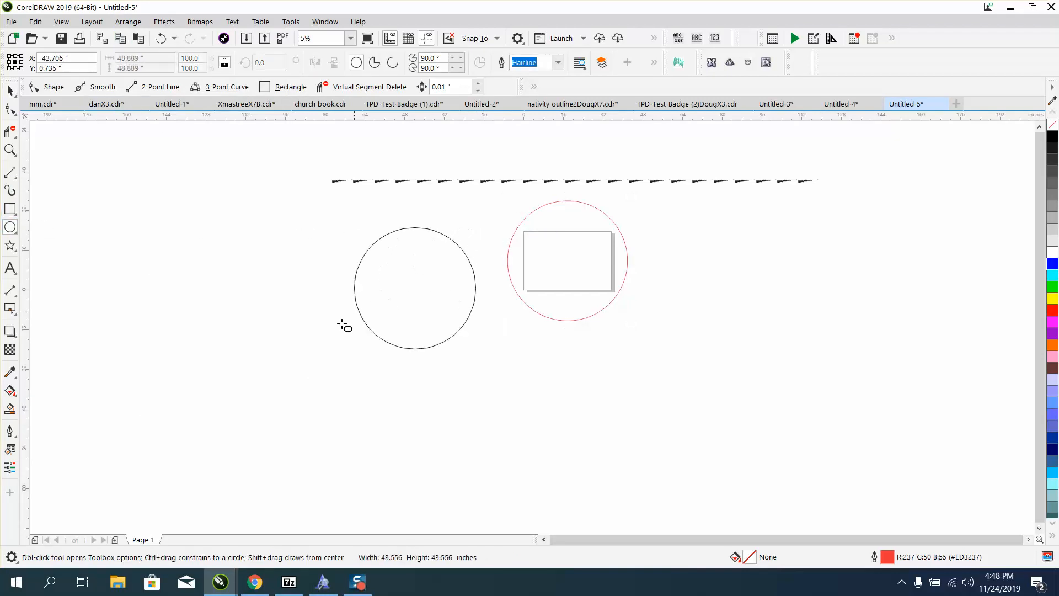
left_click(128, 21)
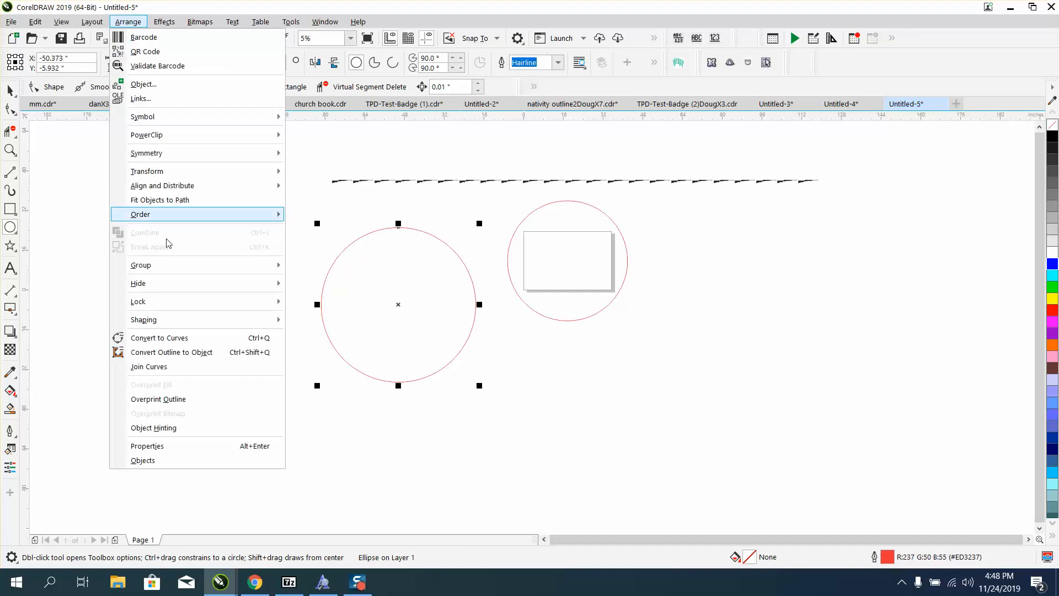
left_click(159, 338)
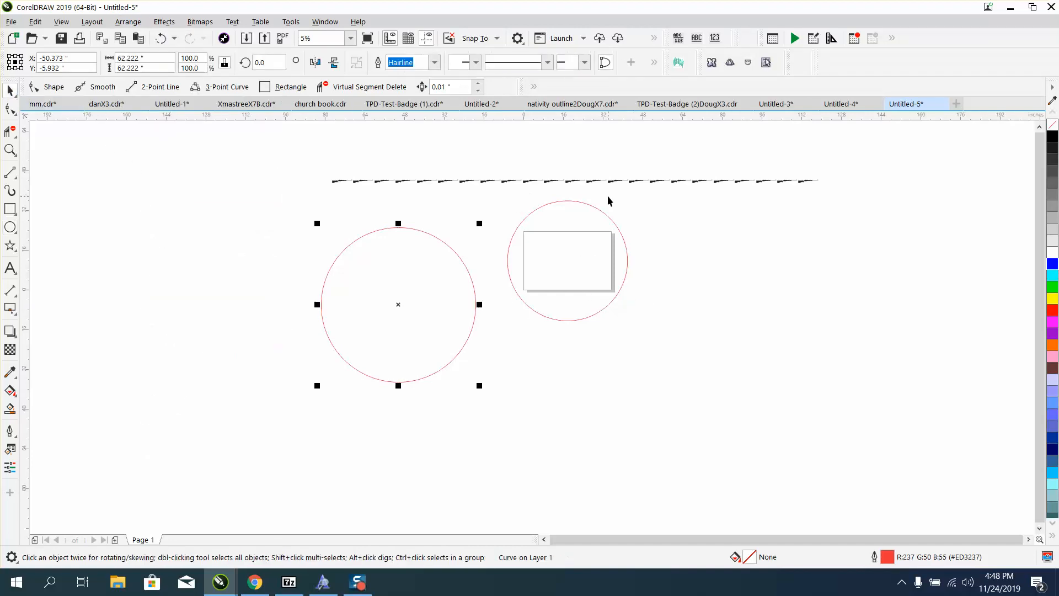
left_click(565, 260)
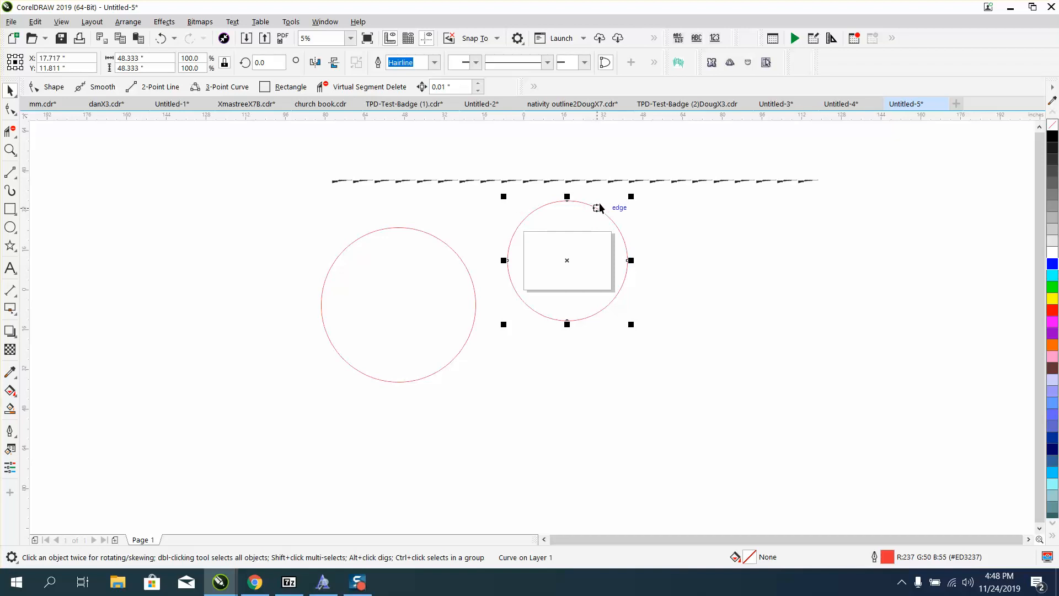
left_click(455, 253)
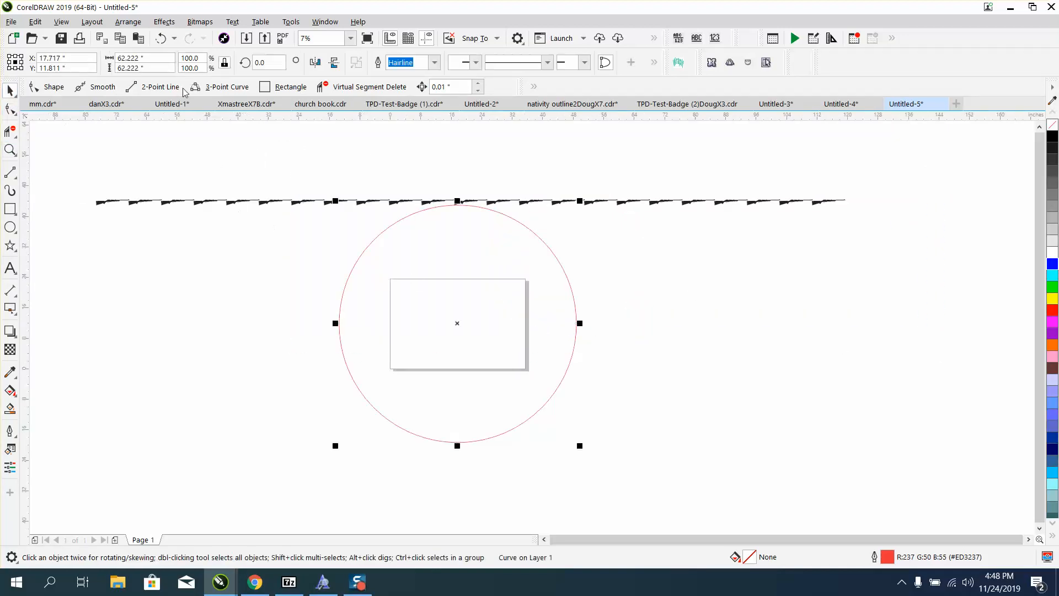
Show the Properties docker with Character settings for the Rifle bats tfb text row
left_click(128, 22)
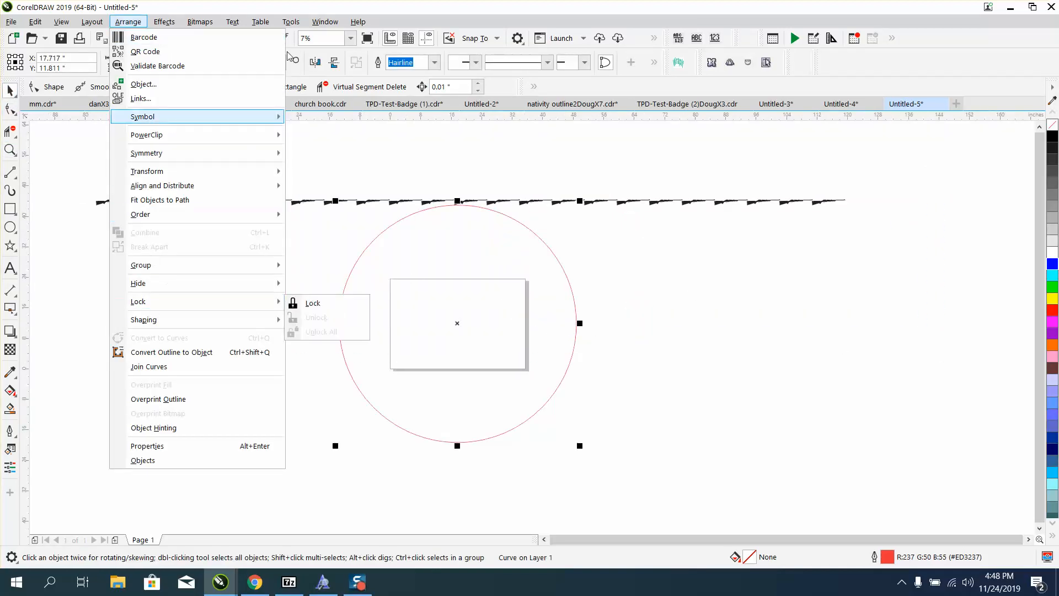
left_click(324, 20)
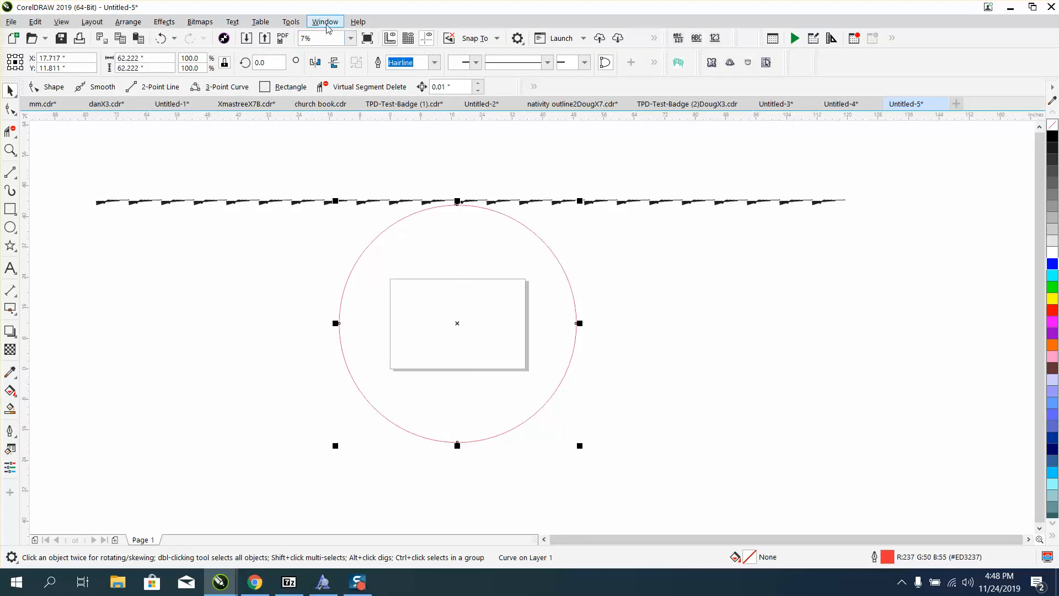
left_click(324, 21)
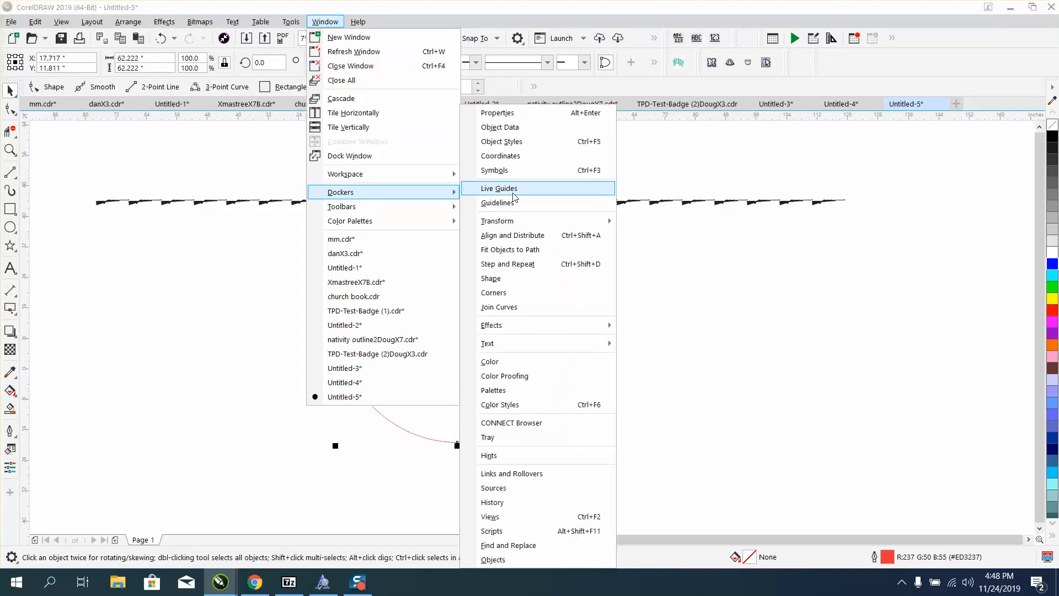
mouse_move(511, 112)
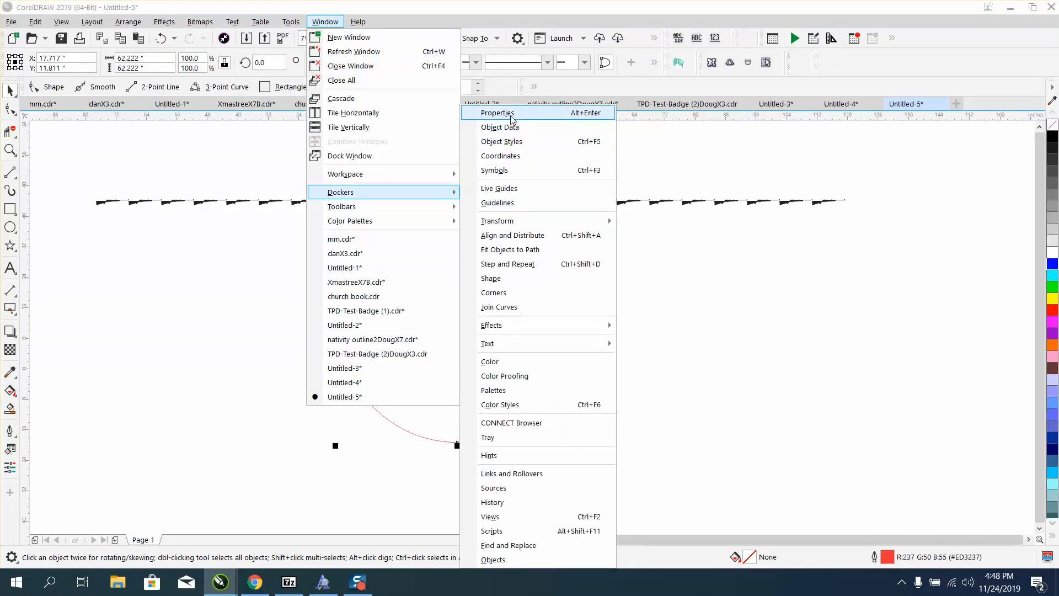
left_click(497, 112)
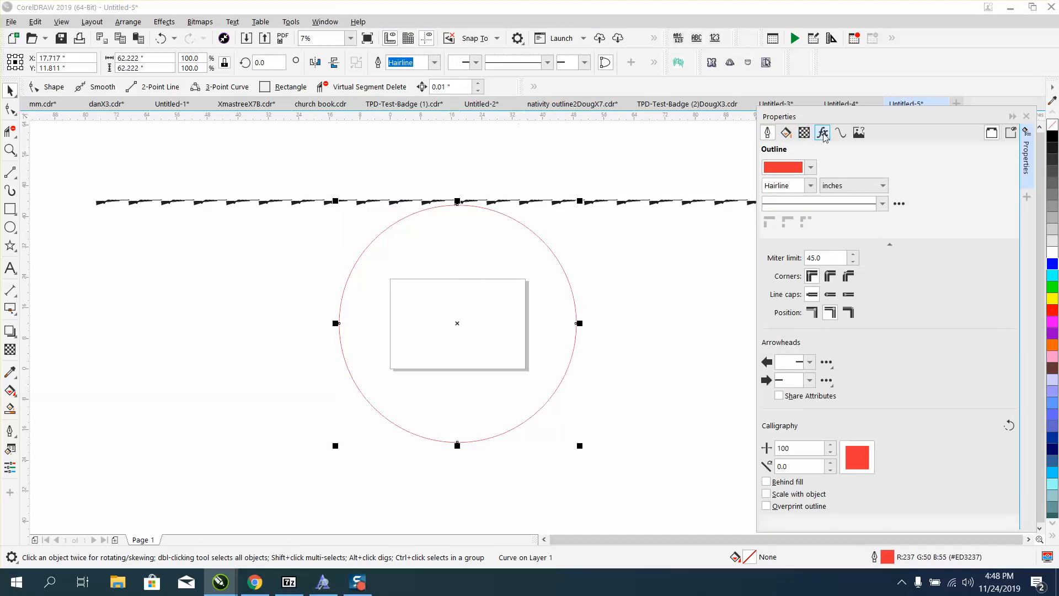
left_click(841, 132)
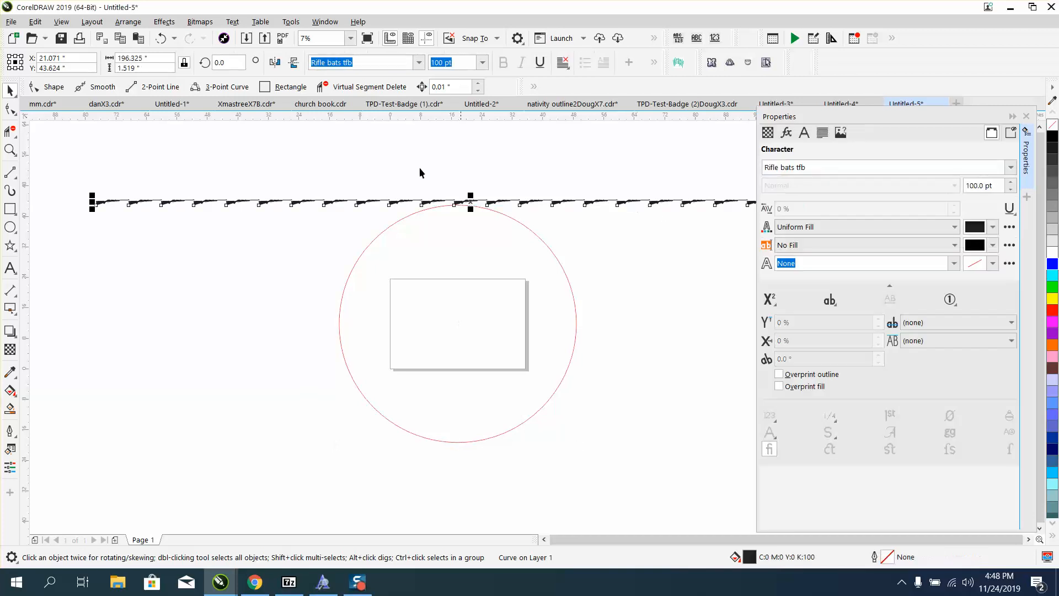
Set the rifle text width to 195.5 in, close the docker and nudge the text higher
left_click(143, 58)
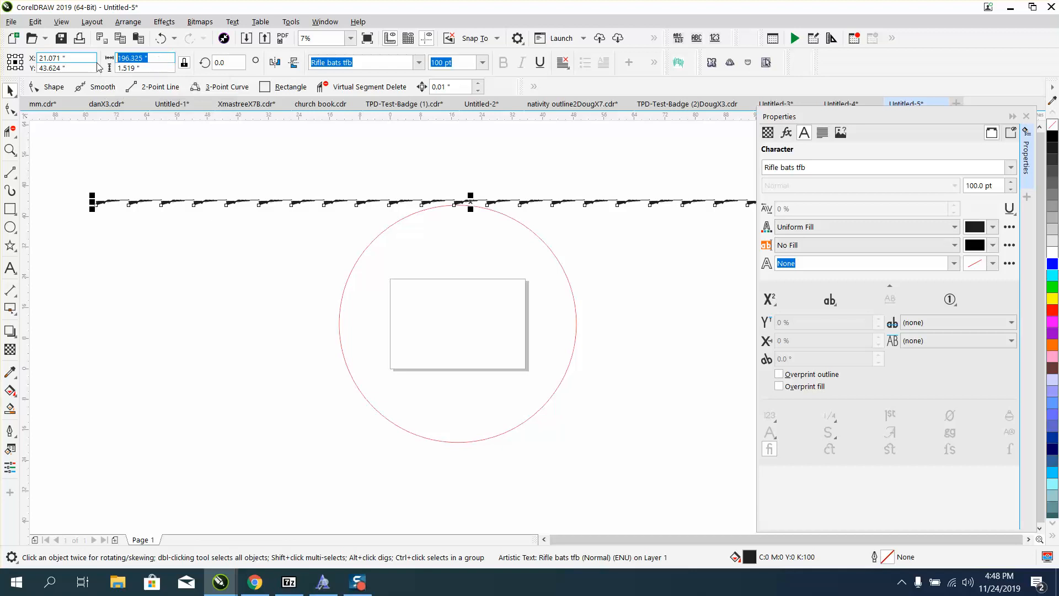
type("195")
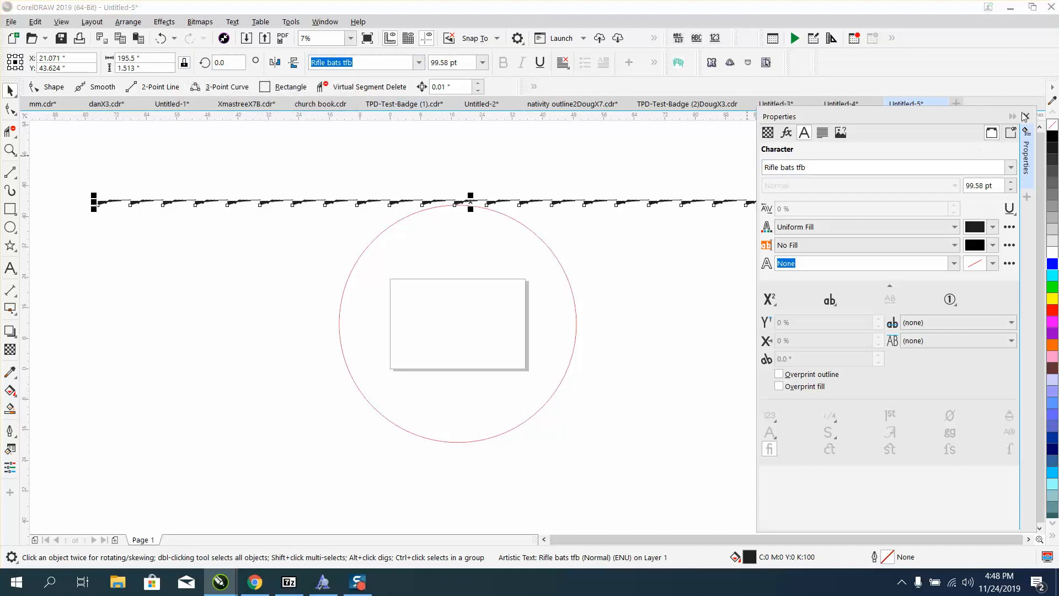
left_click(1024, 115)
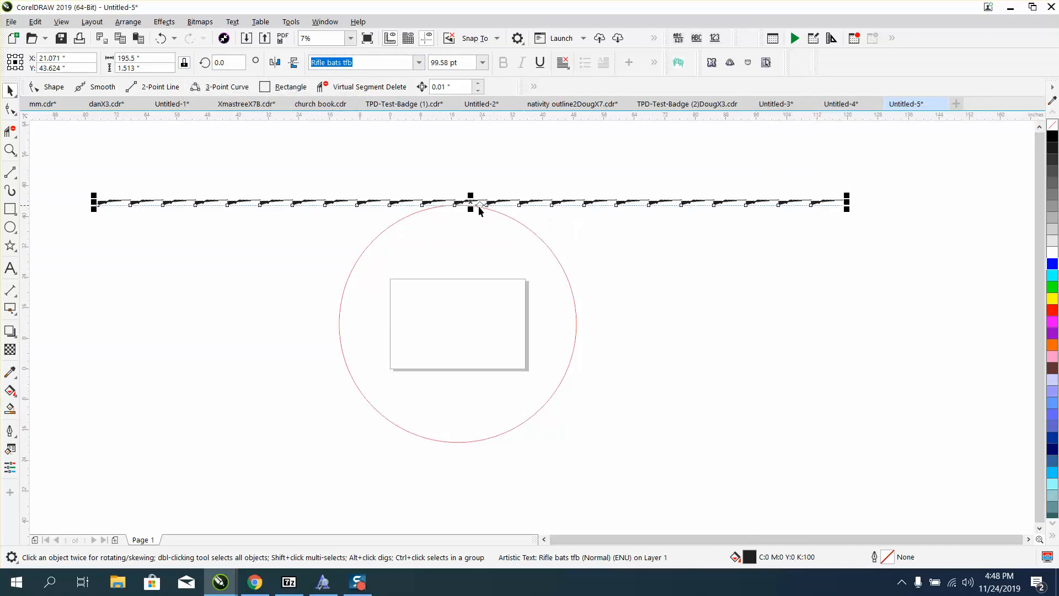
left_click_drag(478, 209, 463, 179)
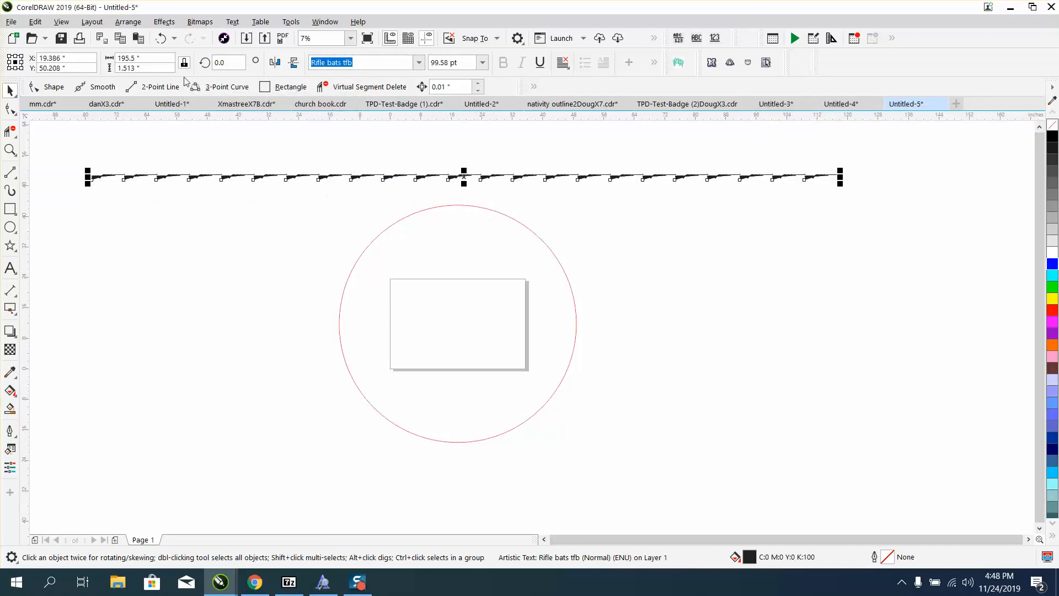
Fit the rifle text to the circle path and zoom in on individual rifles
left_click(232, 21)
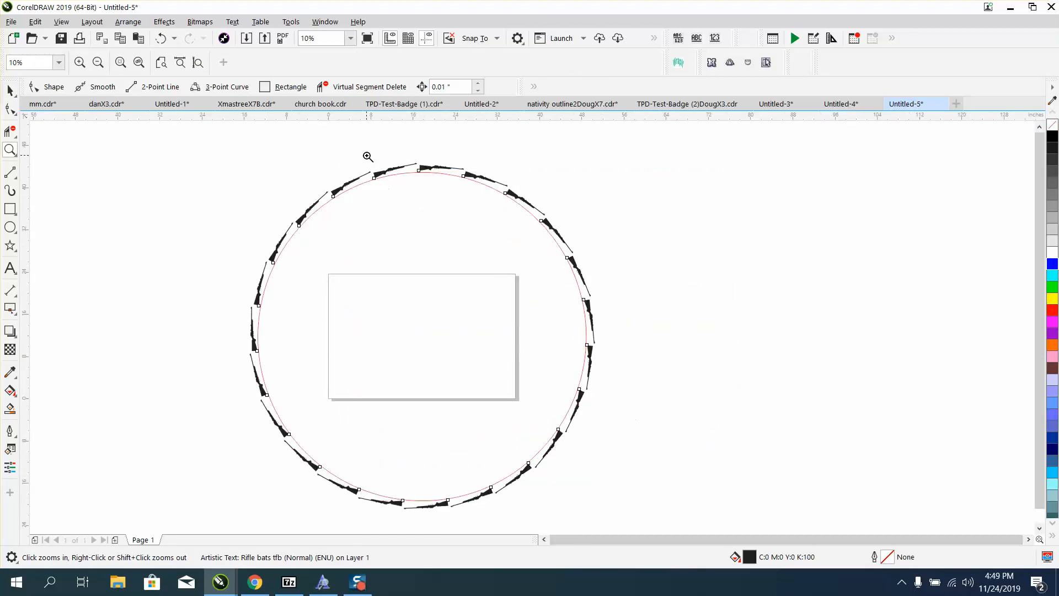
left_click(368, 155)
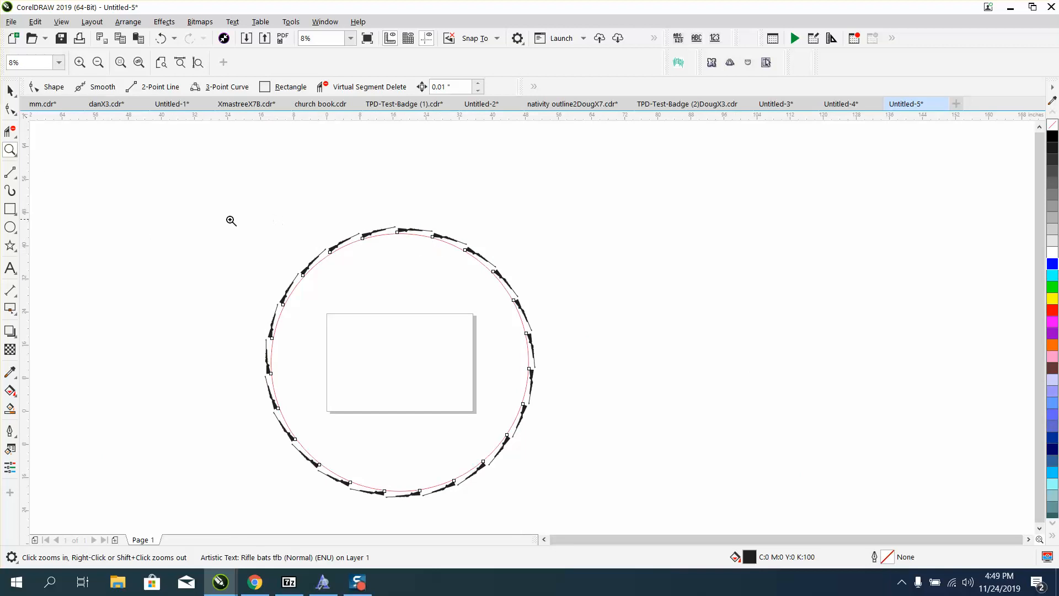
left_click(230, 221)
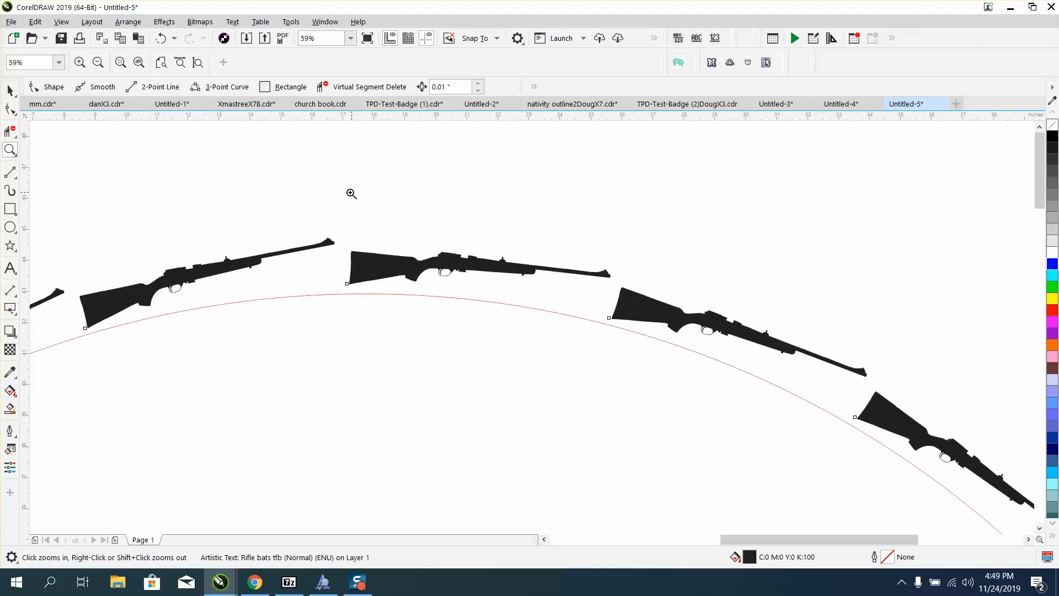
left_click(350, 194)
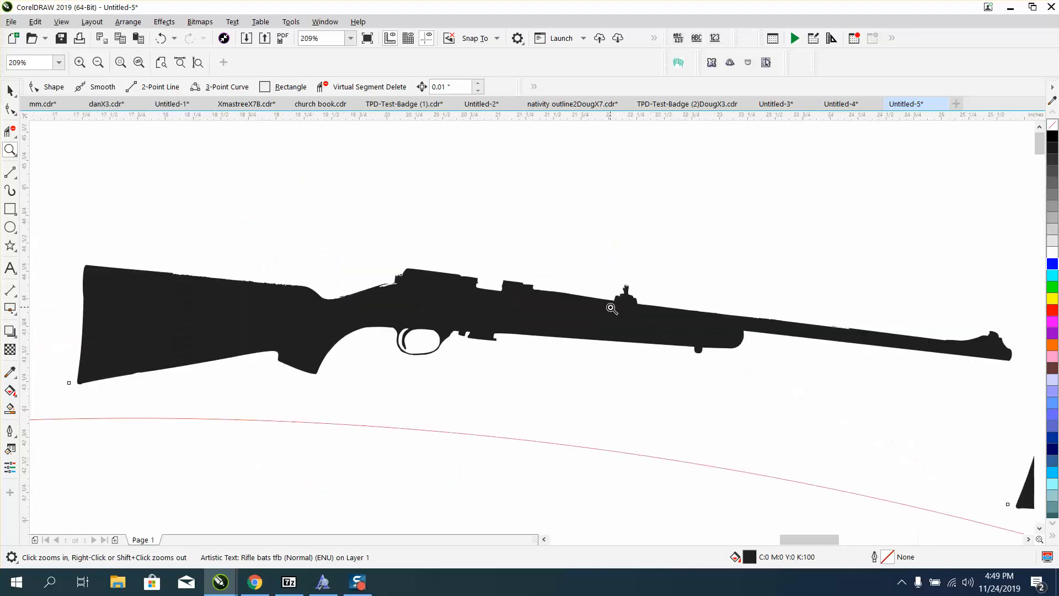